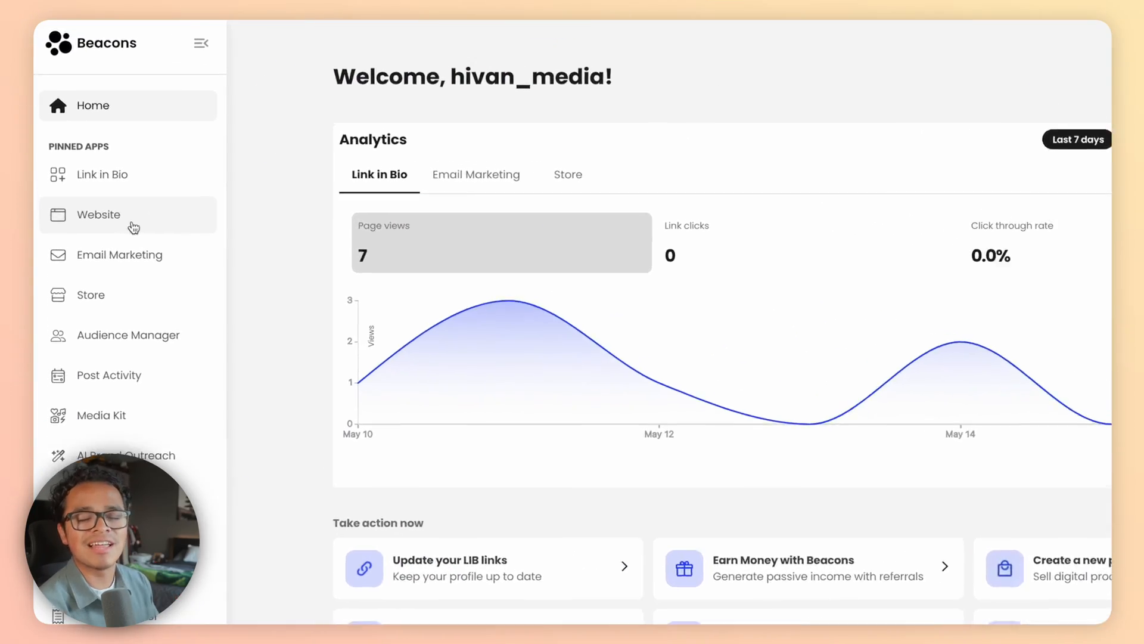
- Open My Website for editing from the Website list in the sidebar
click(98, 214)
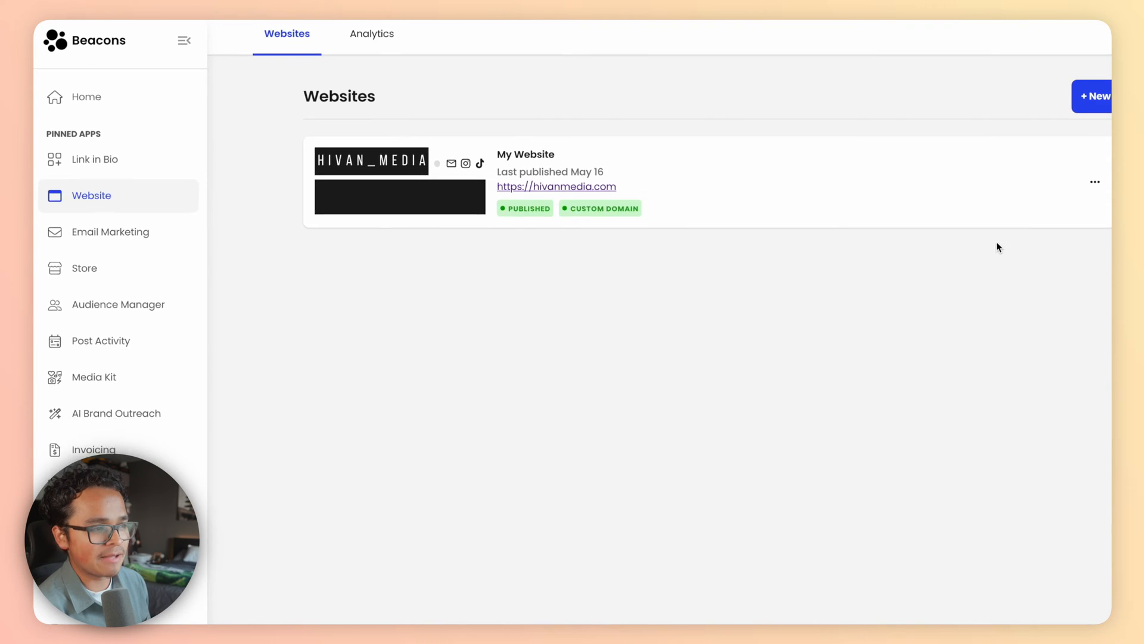
mouse_move(1013, 168)
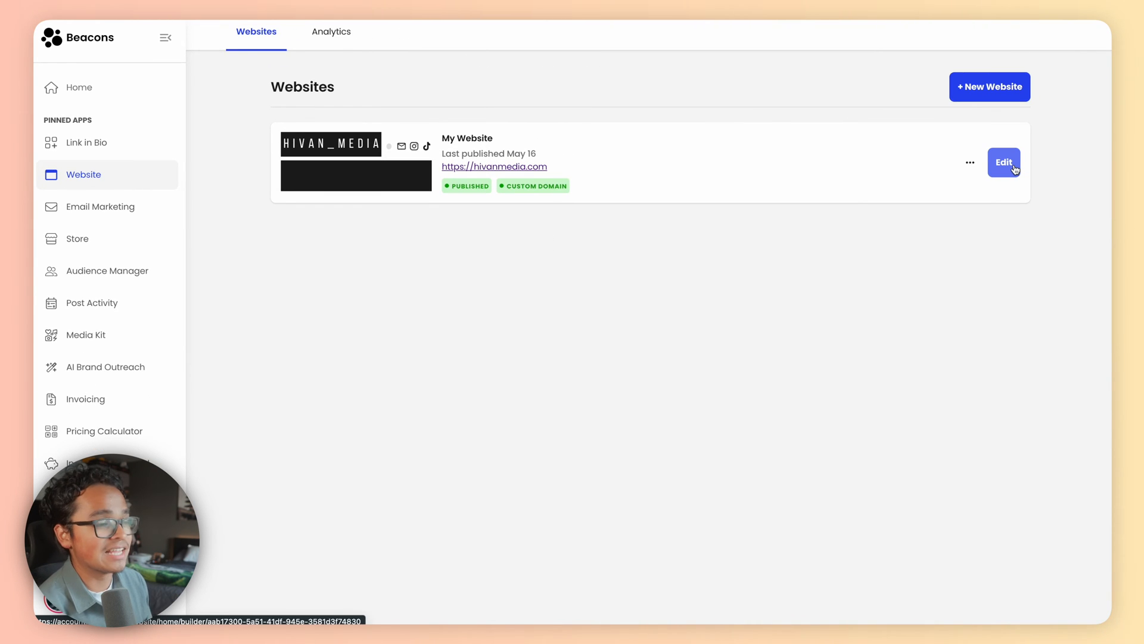
mouse_move(999, 102)
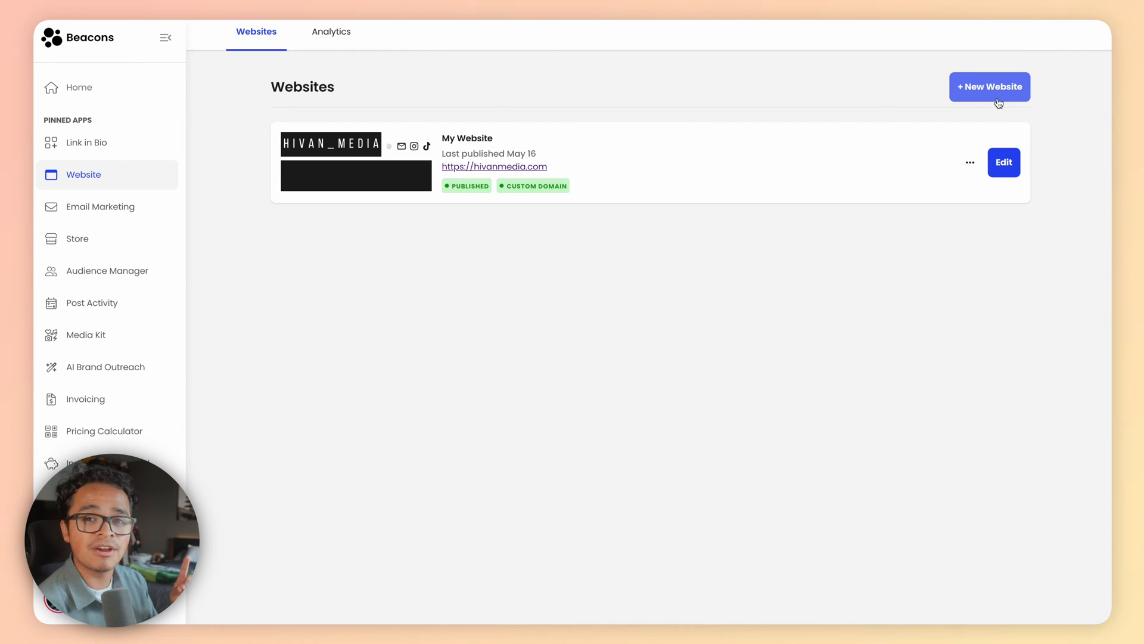
click(1004, 162)
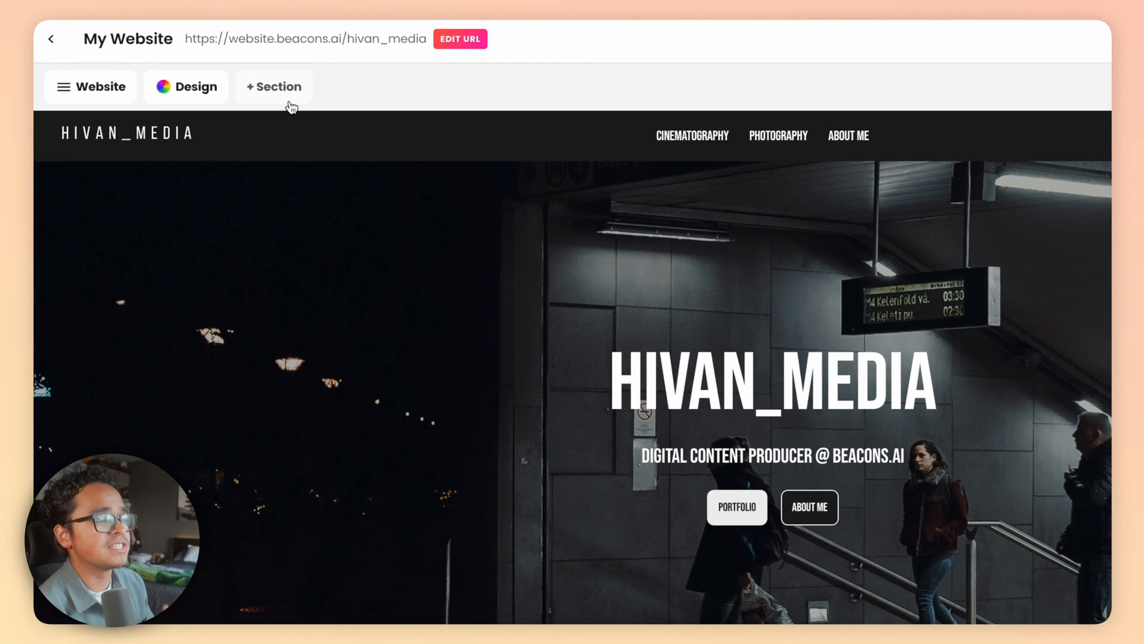
- Bring up the catalogue of section types to add to the site
click(273, 86)
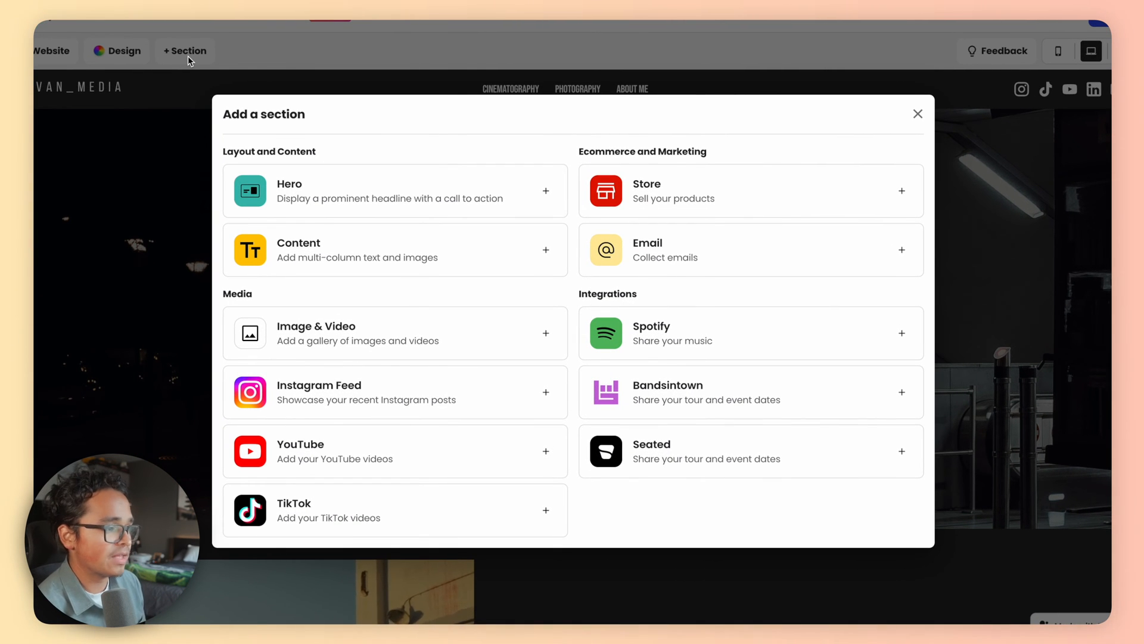
mouse_move(589, 207)
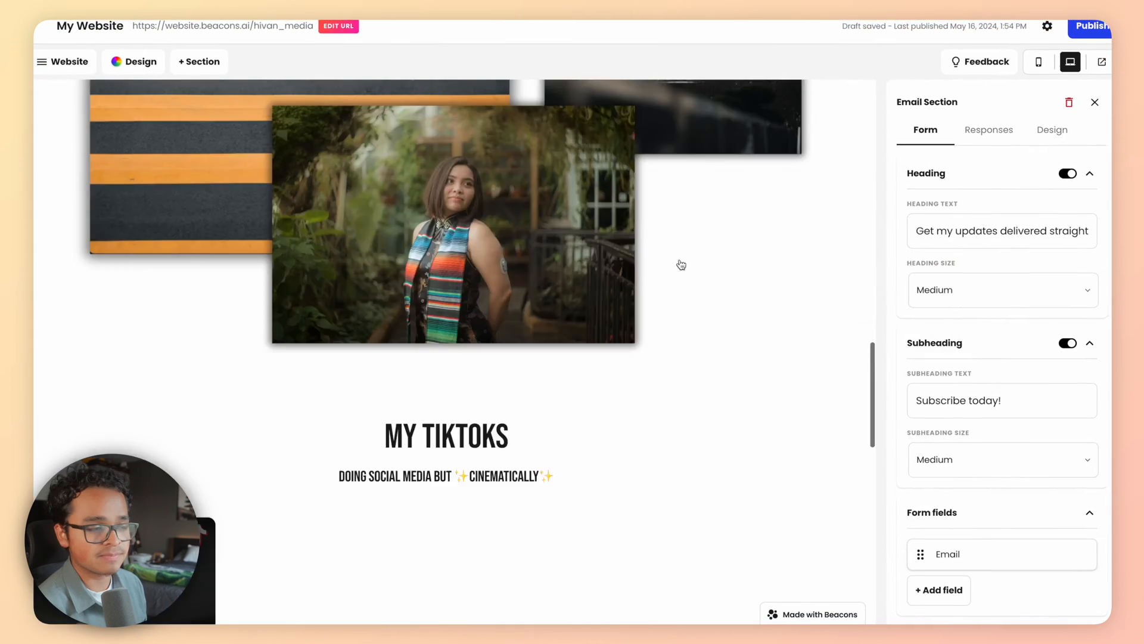
- Set the email section heading to 'Subscribe to my email list and get my free digital product!'
scroll(down, 3)
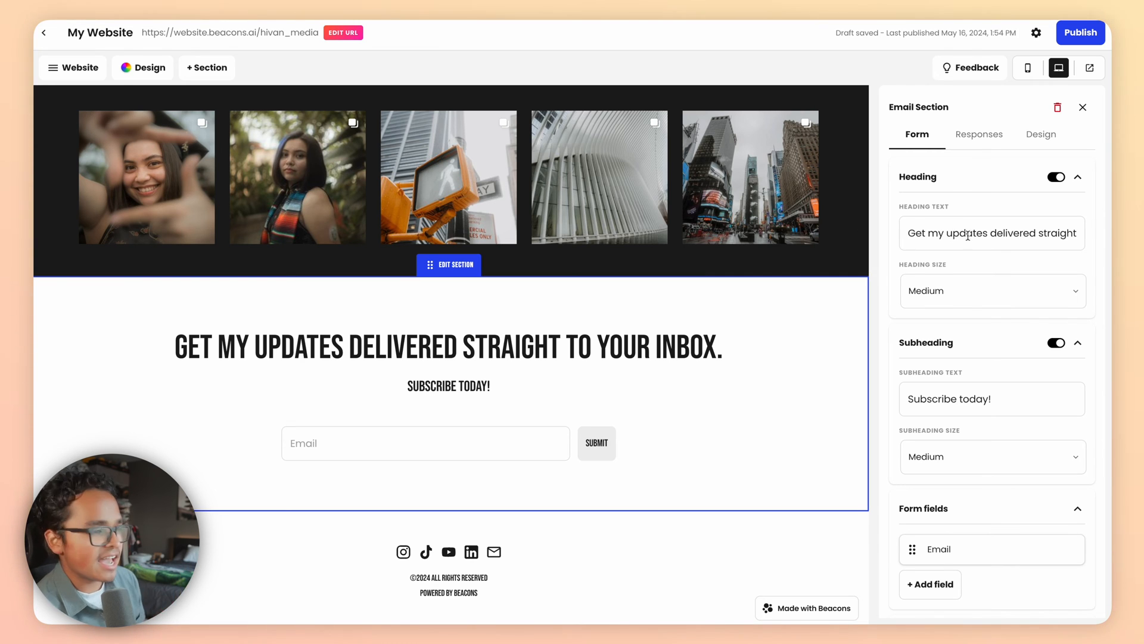
text(Subscribe to my email list and get my free digital product!)
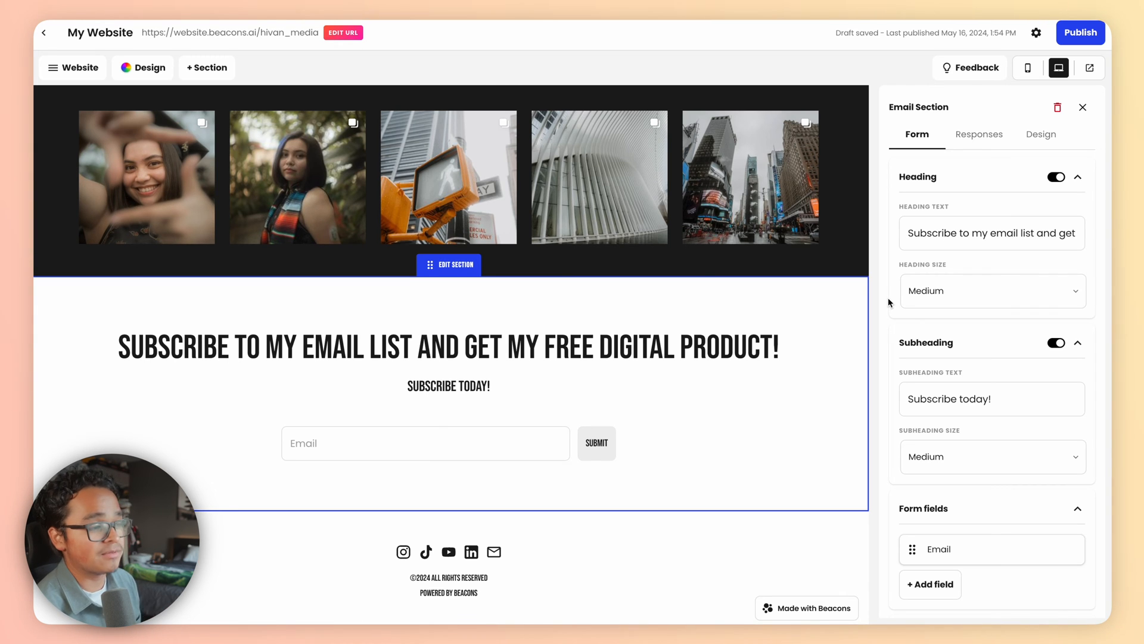
scroll(down, 3)
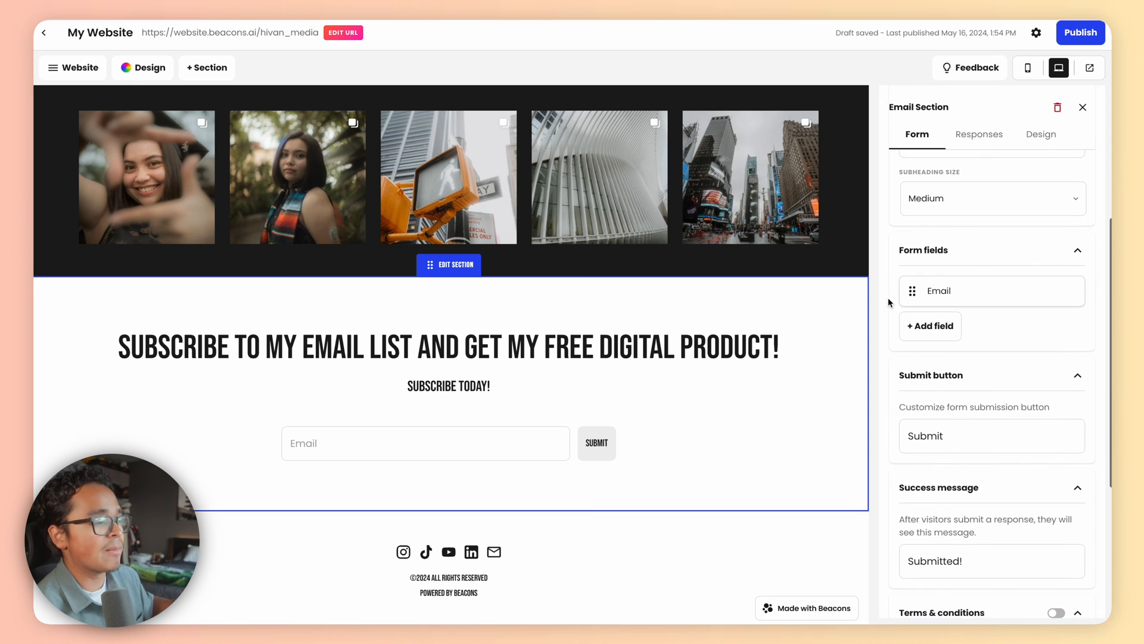
- Add a Name field and a Location field limited to Postal Code to the signup form
click(929, 326)
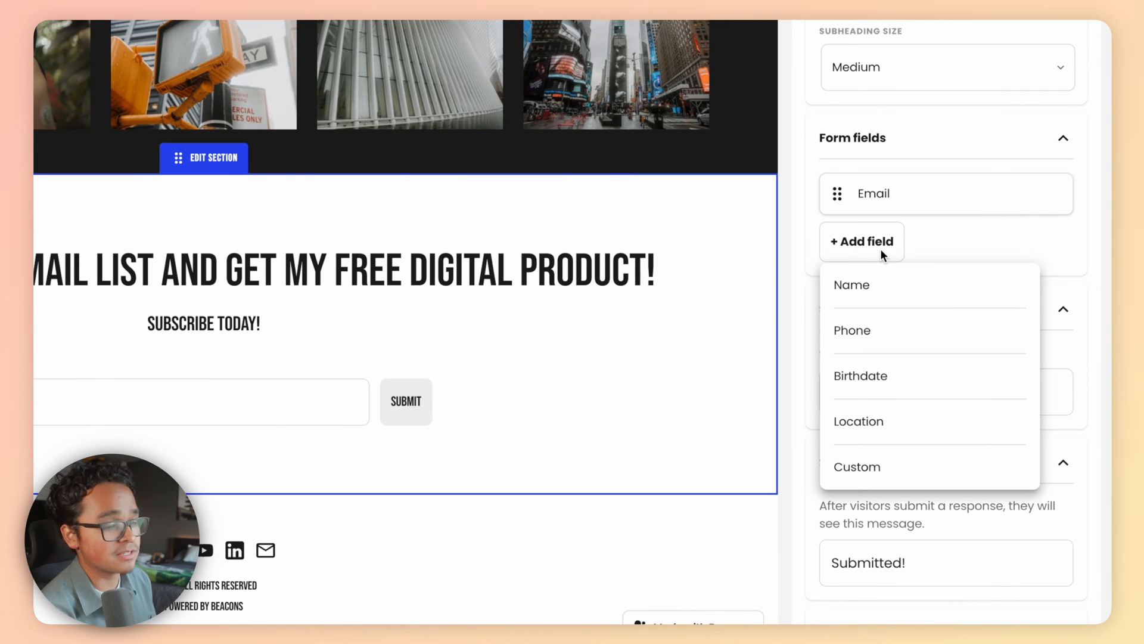
click(851, 285)
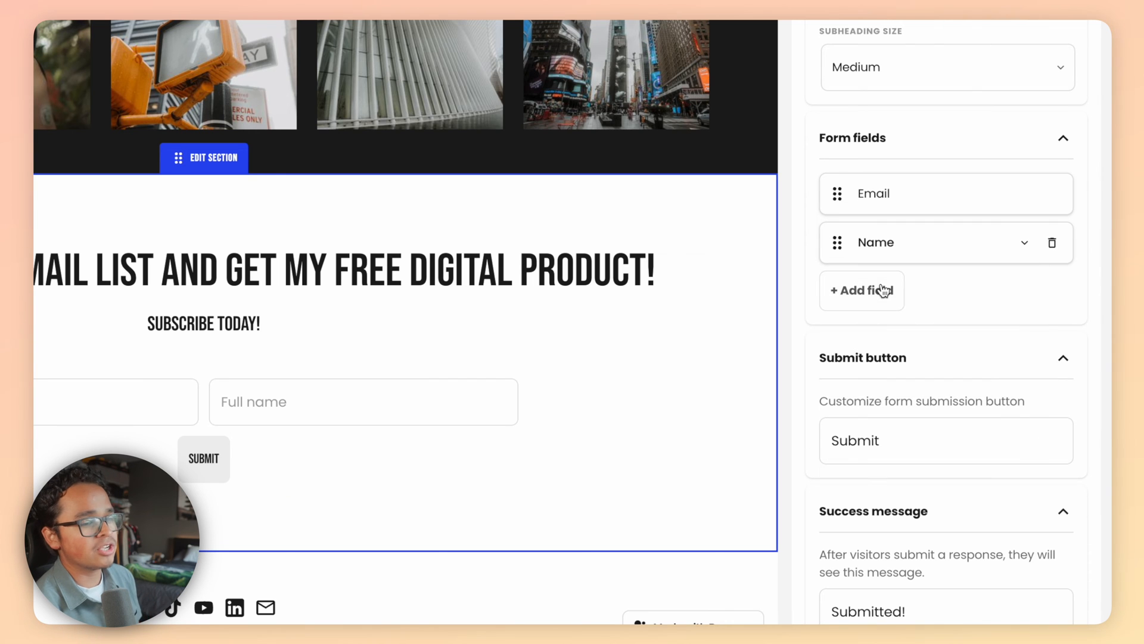
click(861, 290)
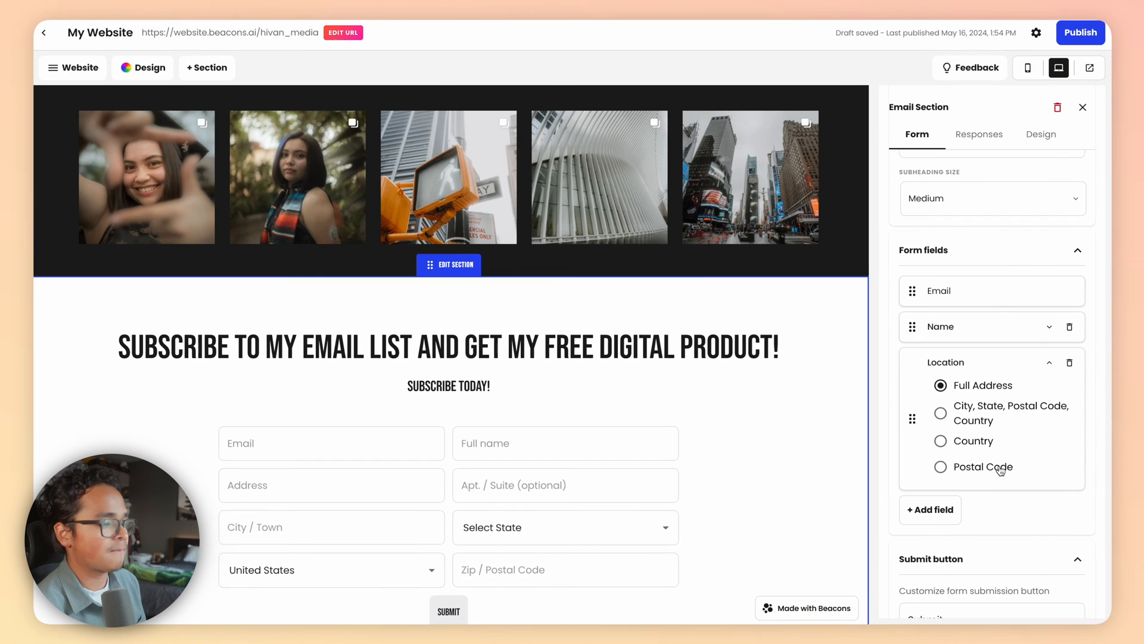
click(940, 467)
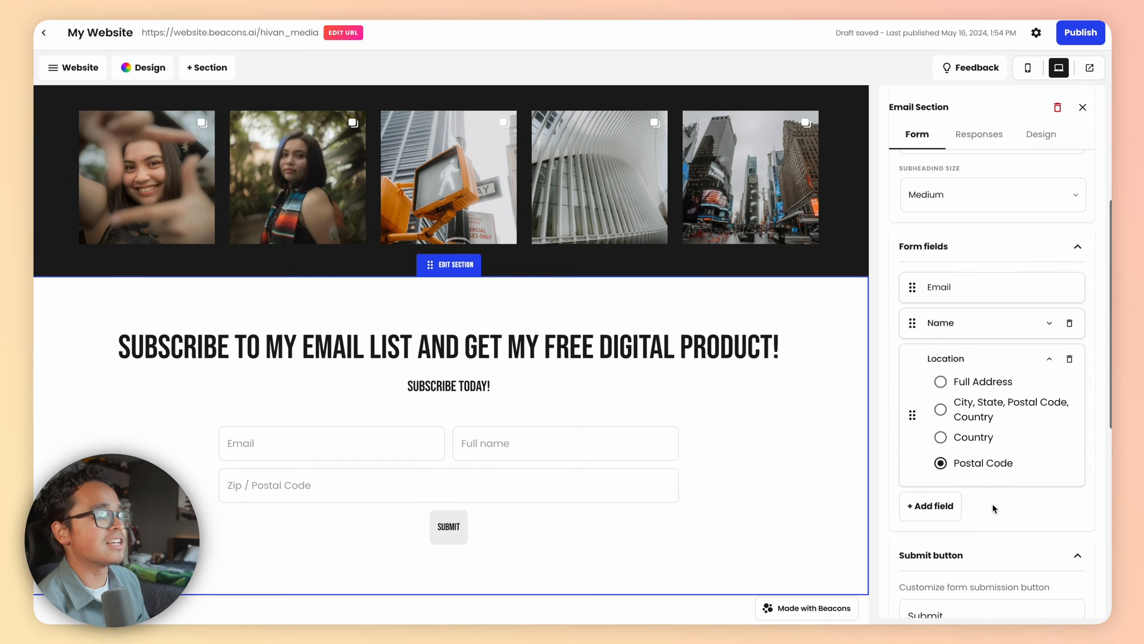
- Turn on Terms & conditions beneath the form and publish the website
scroll(down, 3)
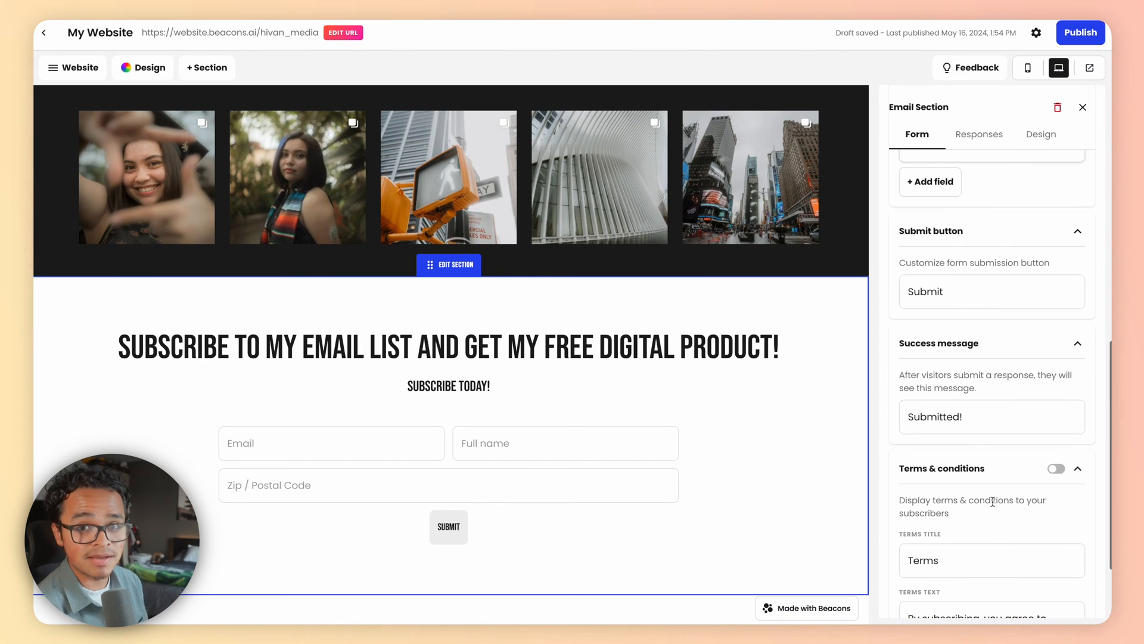
scroll(down, 3)
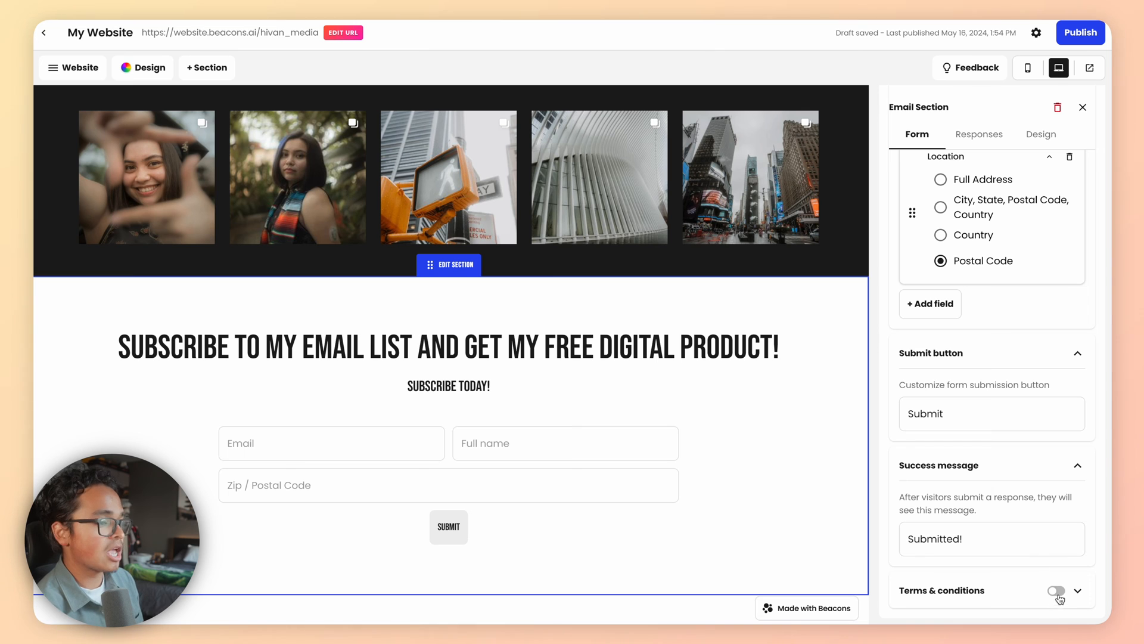
click(1056, 590)
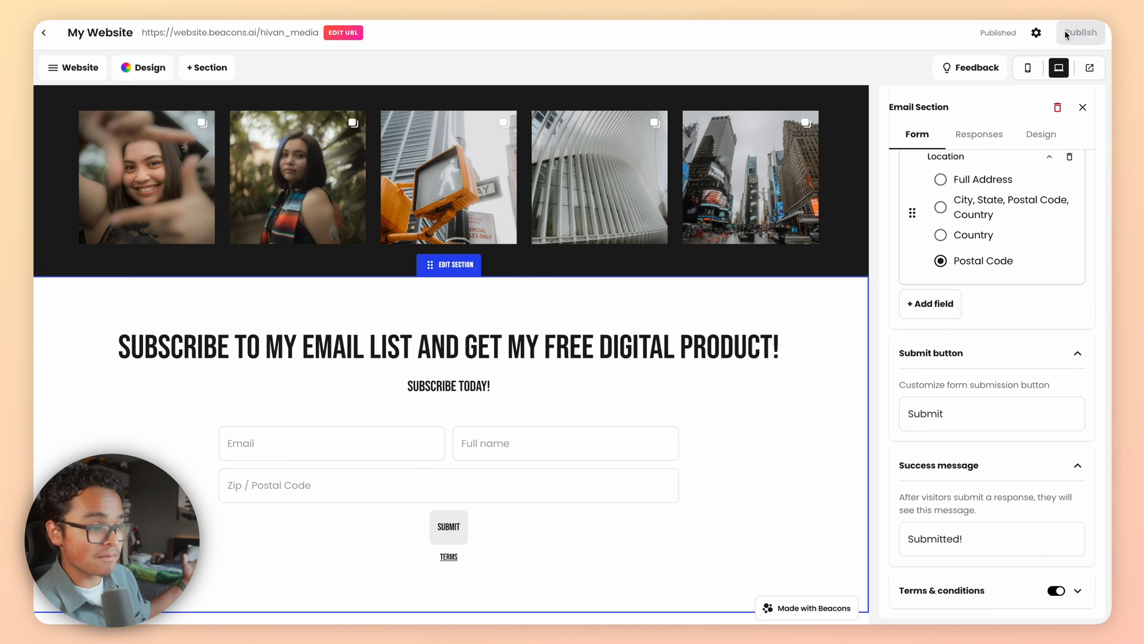
click(1080, 34)
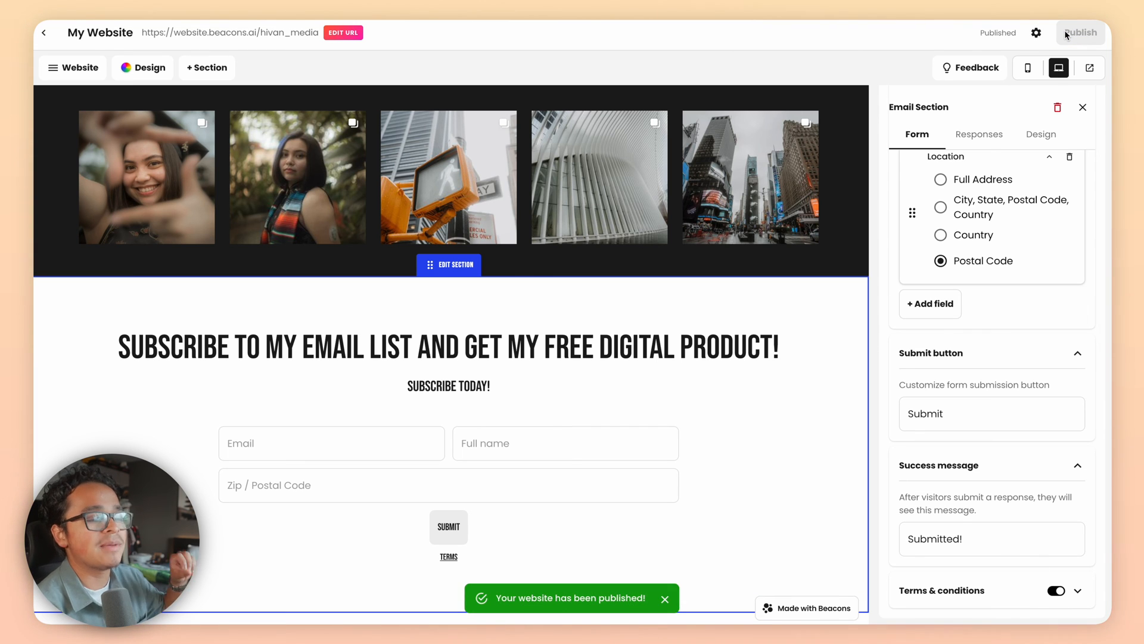